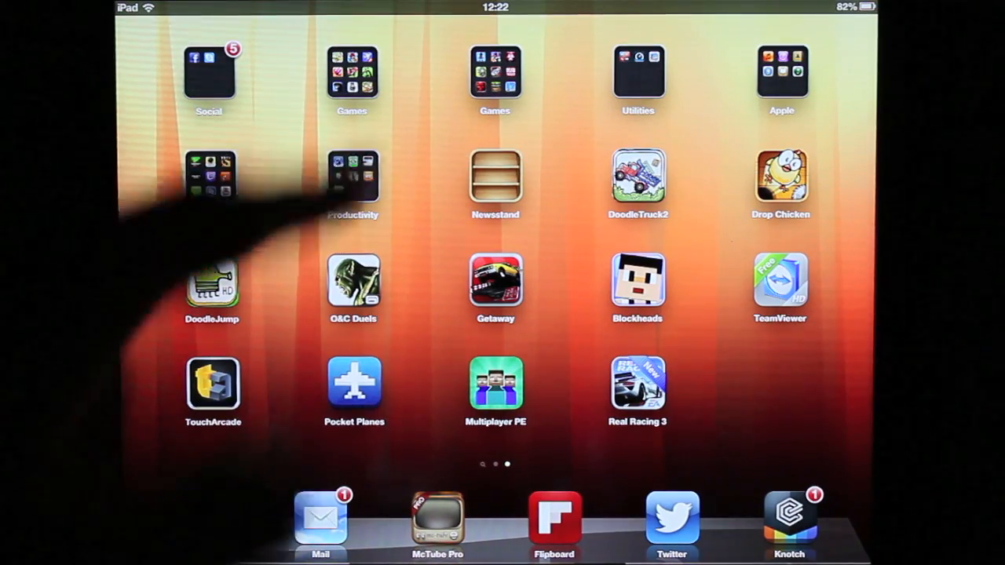
- Confirm Minecraft PE sits in the Games folder, close the folder, and launch Multiplayer PE
left_click(494, 75)
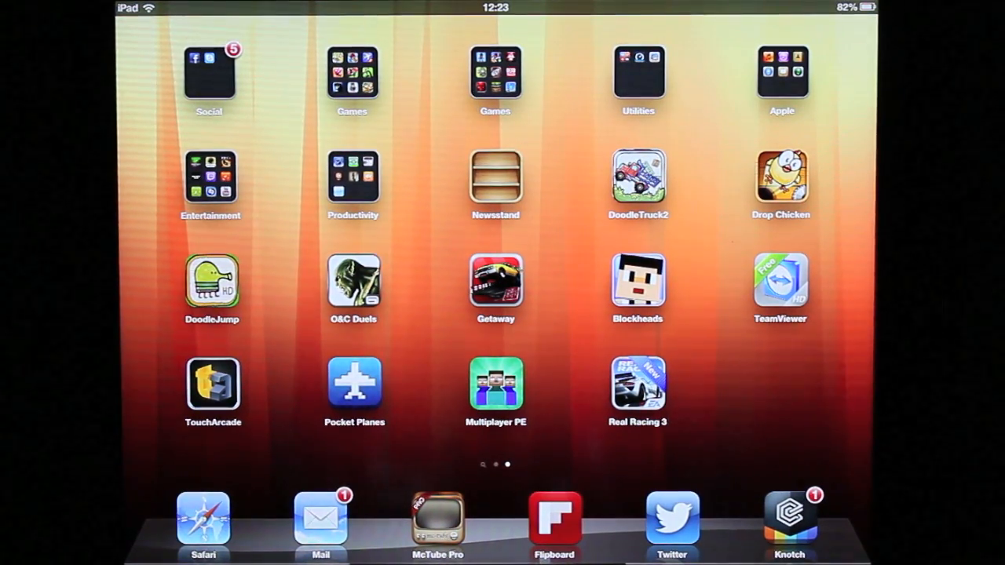
left_click(495, 75)
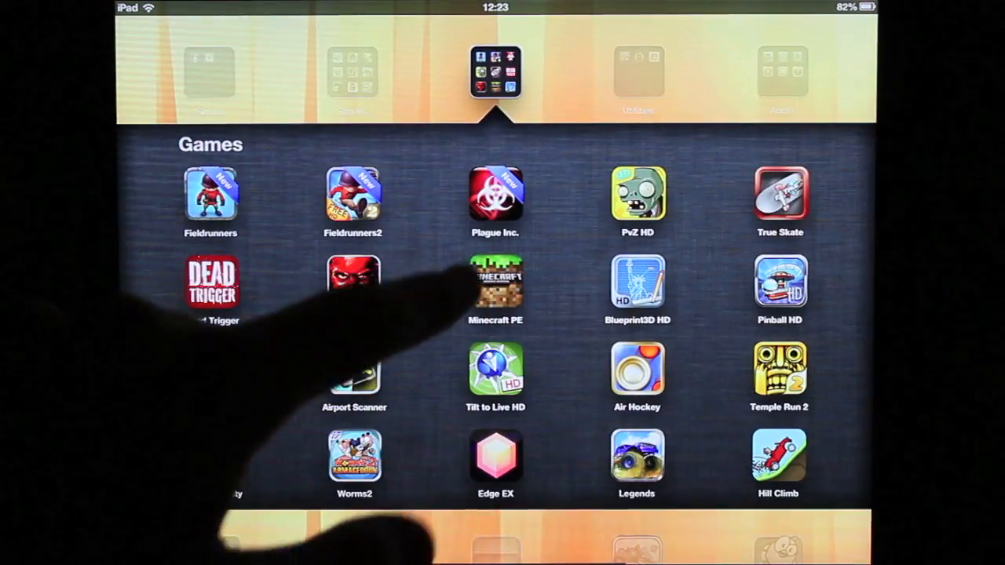
left_click(495, 283)
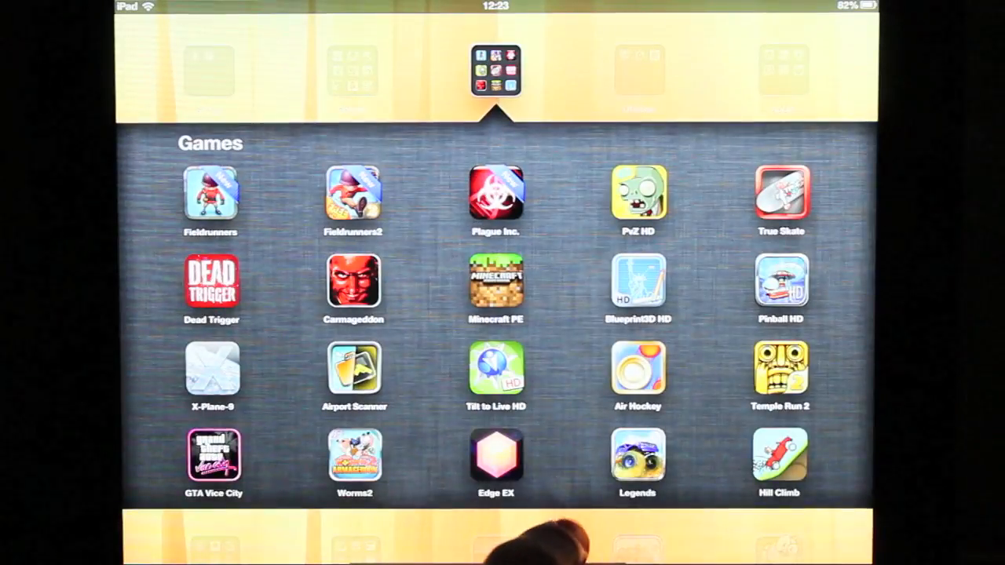
left_click(495, 281)
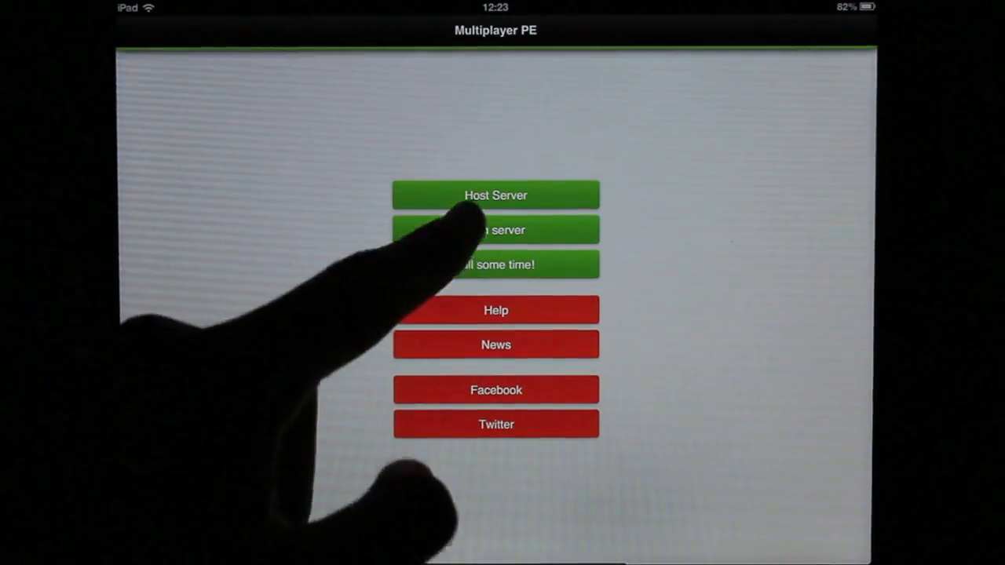
- Join the public 'Trying to build' server and dismiss the All Set notice
left_click(496, 230)
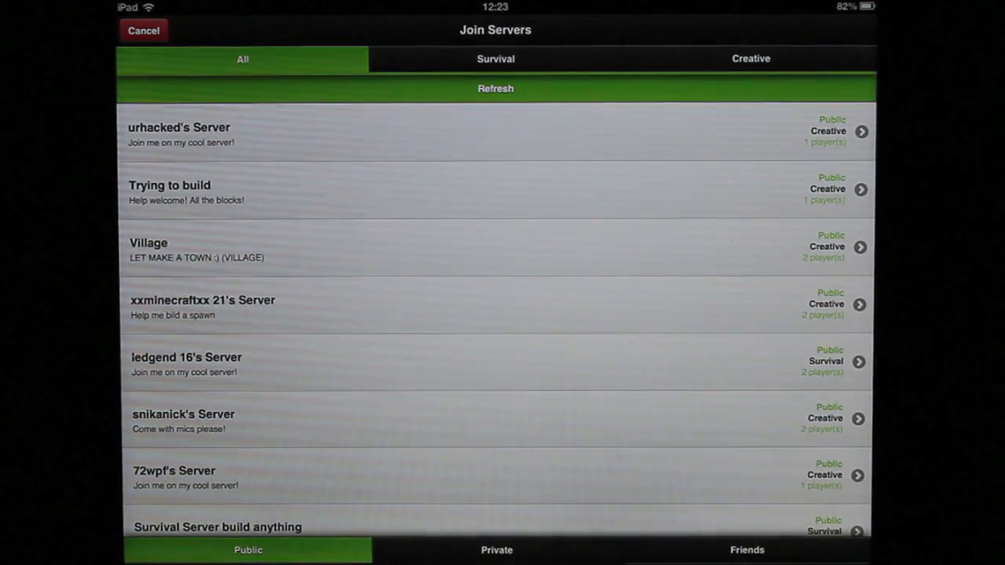
scroll("down", 3)
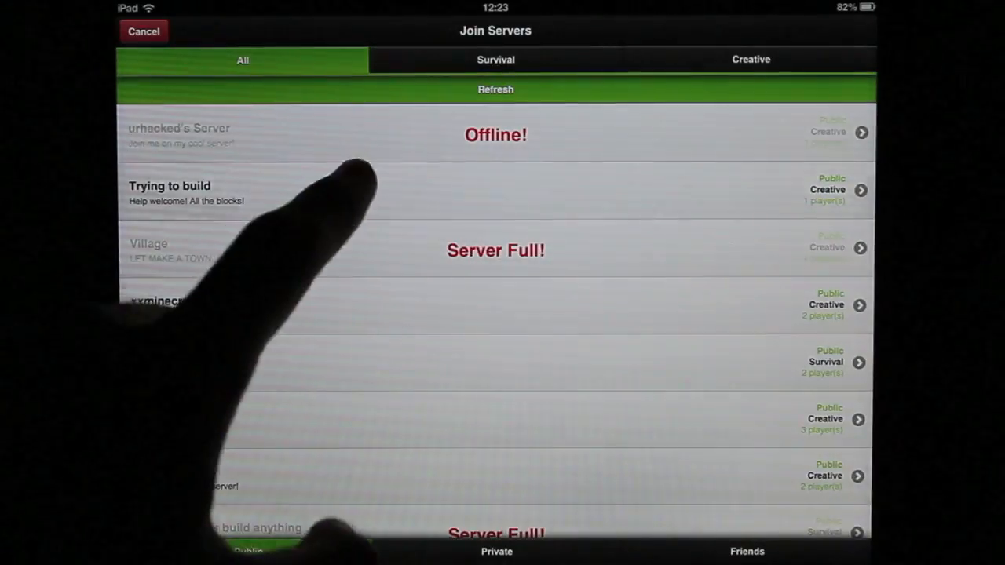
left_click(170, 192)
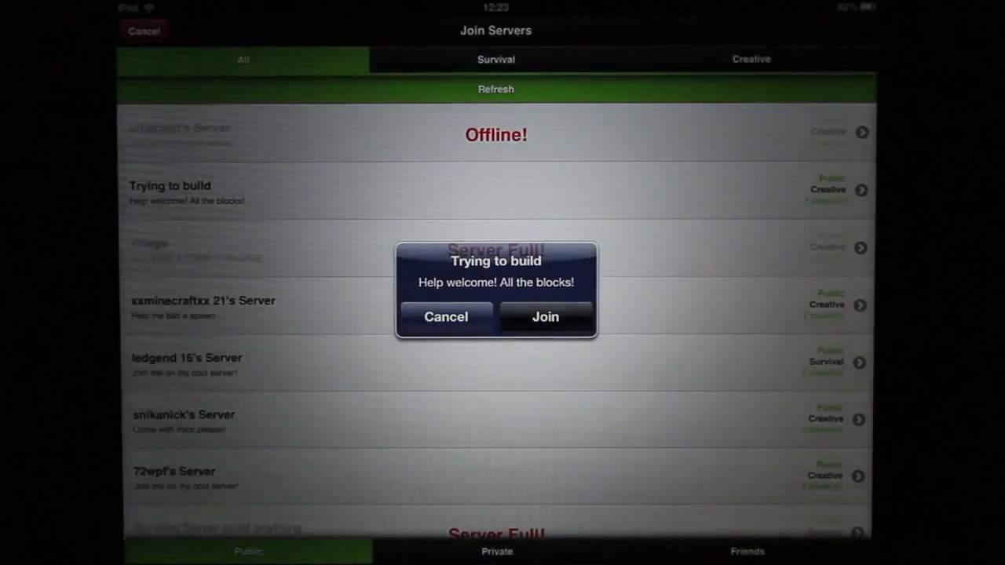
left_click(545, 317)
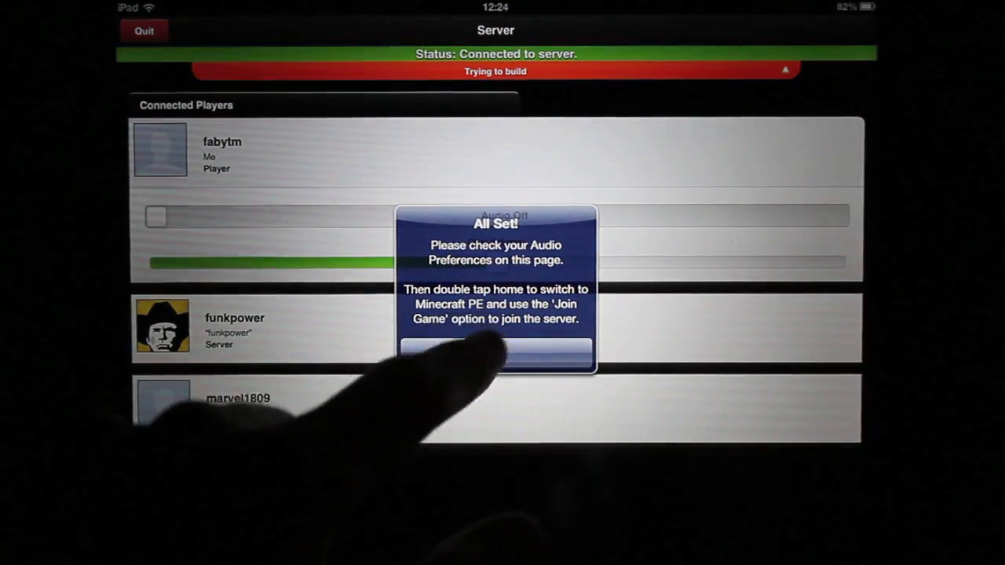
left_click(496, 354)
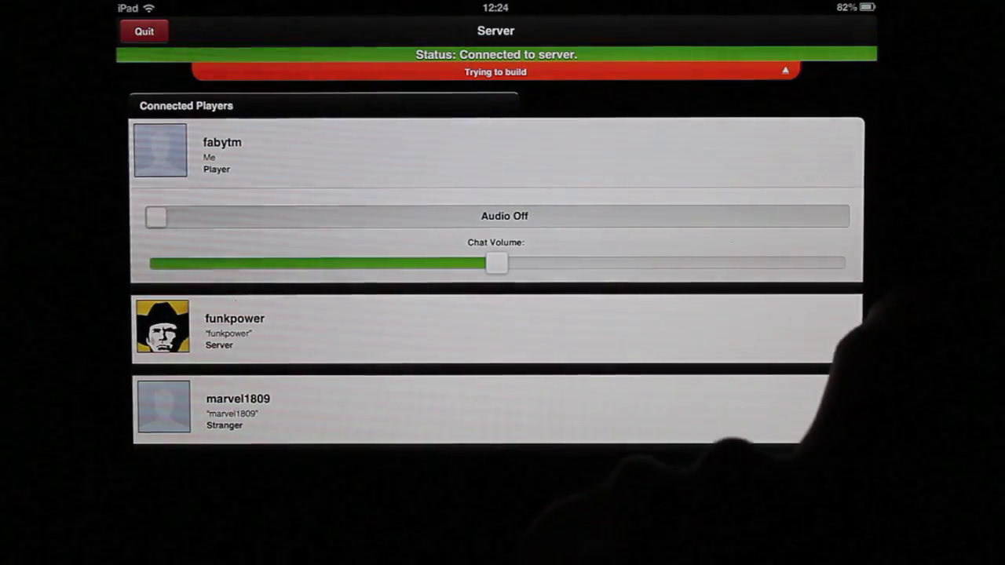
scroll("down", 3)
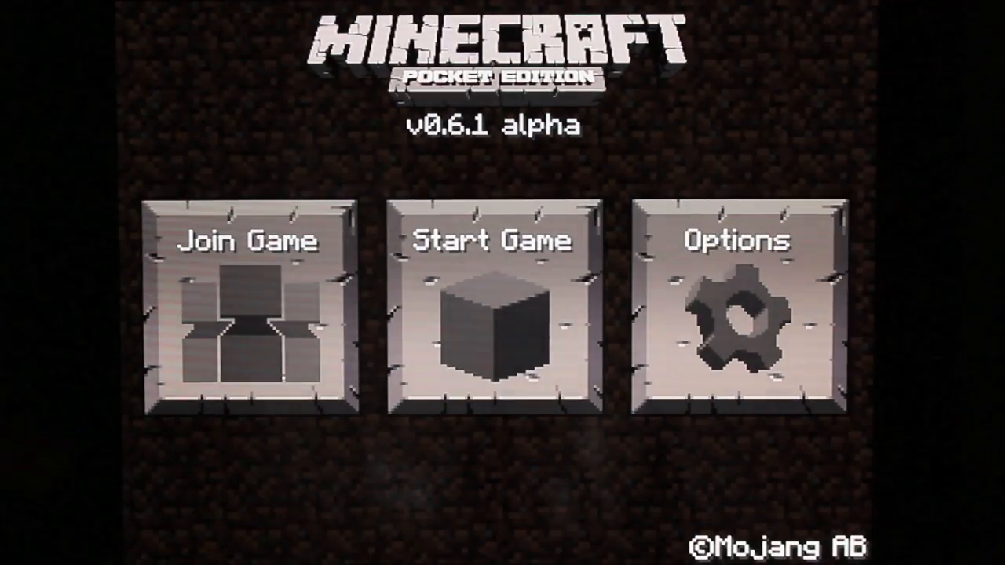
- Scan for WiFi games and join the one listed at 192.168.1.104
left_click(248, 315)
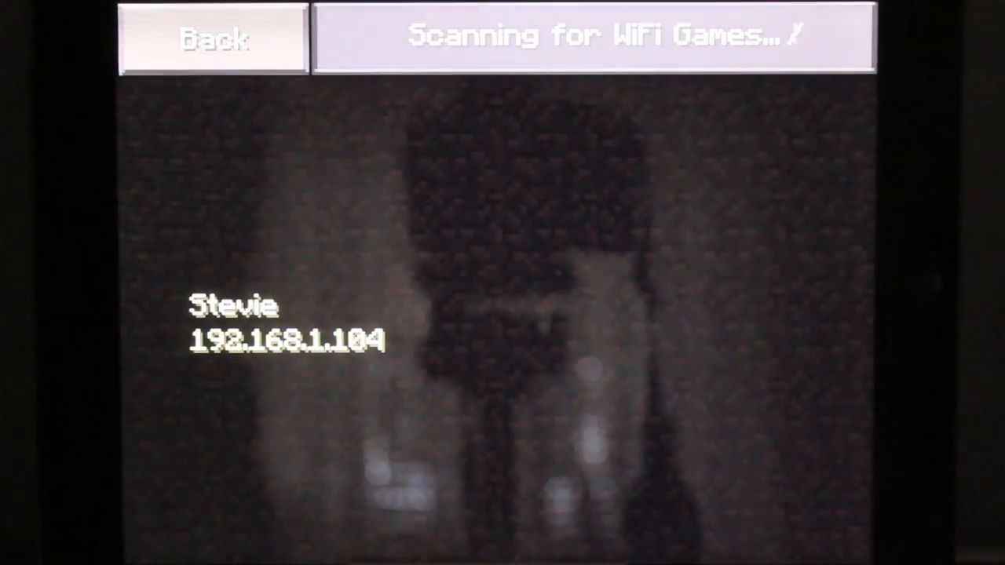
left_click(287, 322)
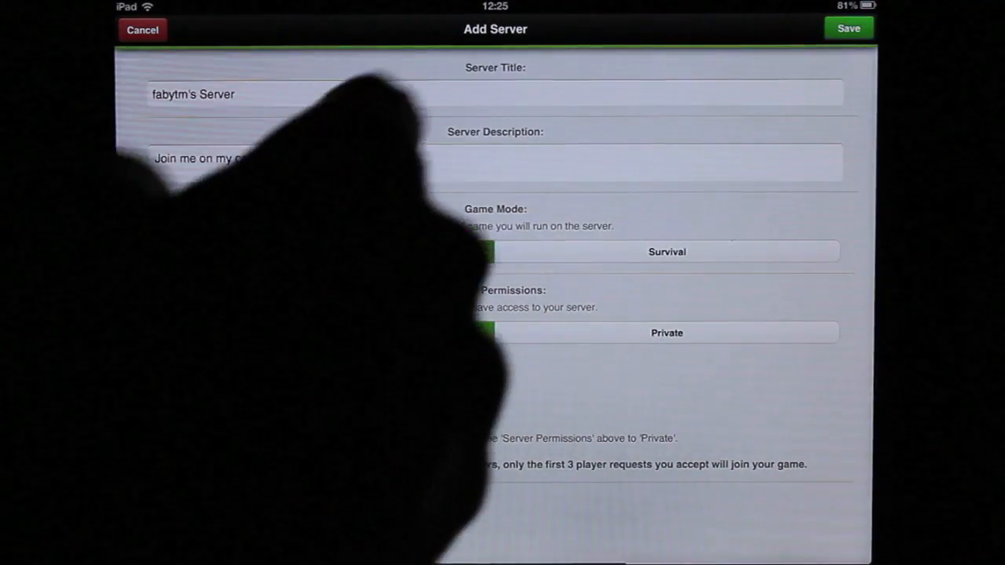
- Set fabytm's Server permissions to Public and choose its game mode
left_click(322, 333)
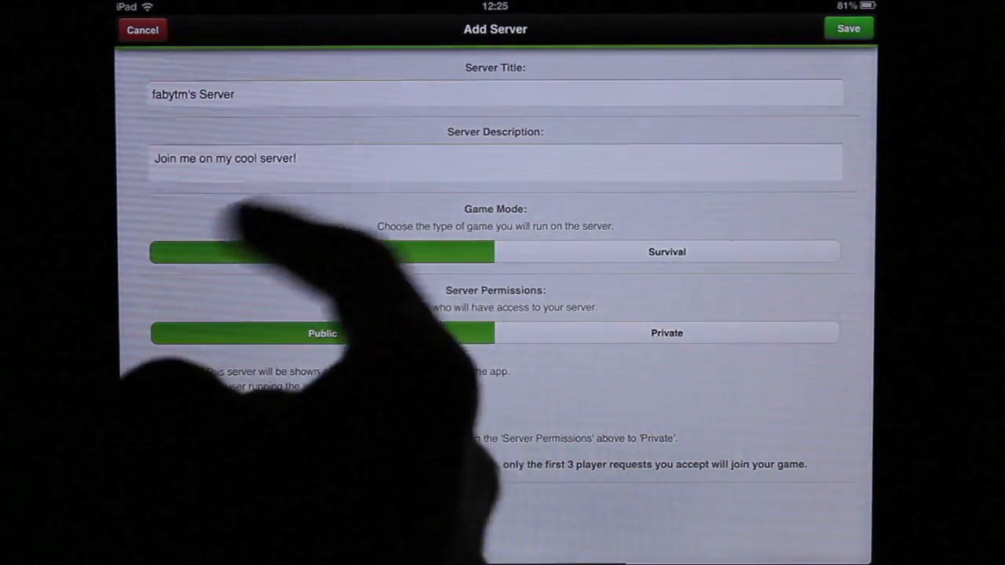
left_click(321, 252)
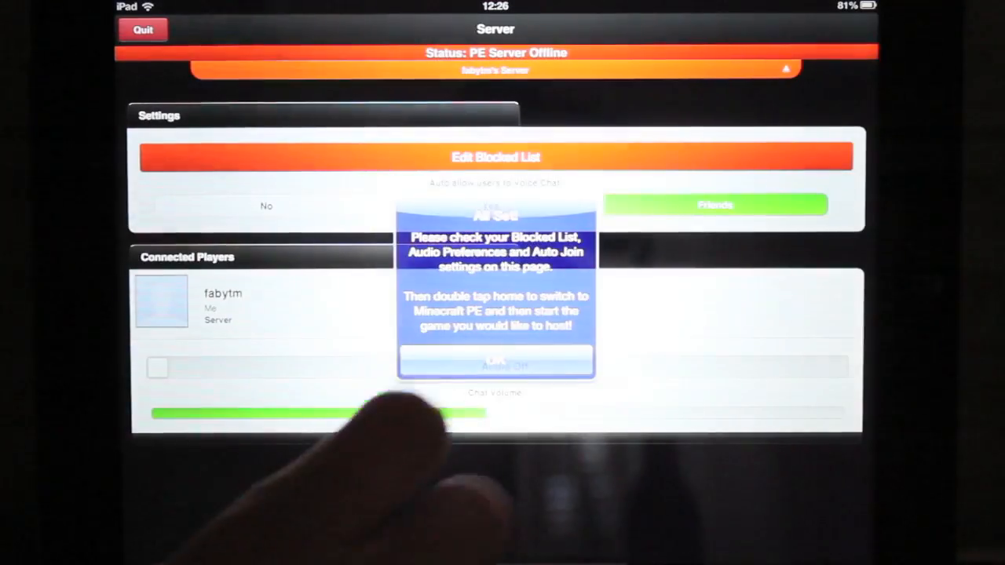
- Dismiss the All Set hosting instructions notice
left_click(496, 360)
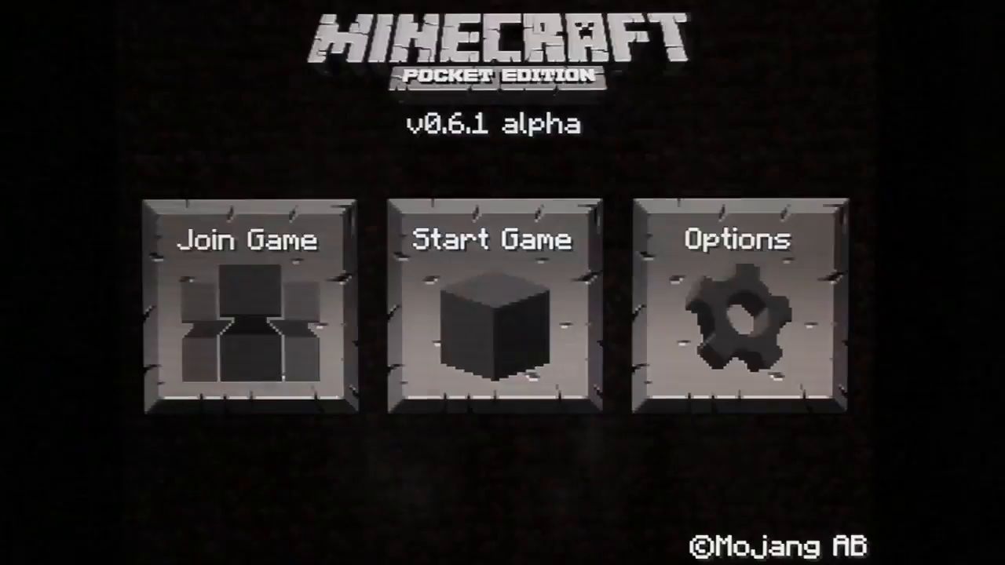
- From Start Game's world list, create a new world to host
left_click(490, 314)
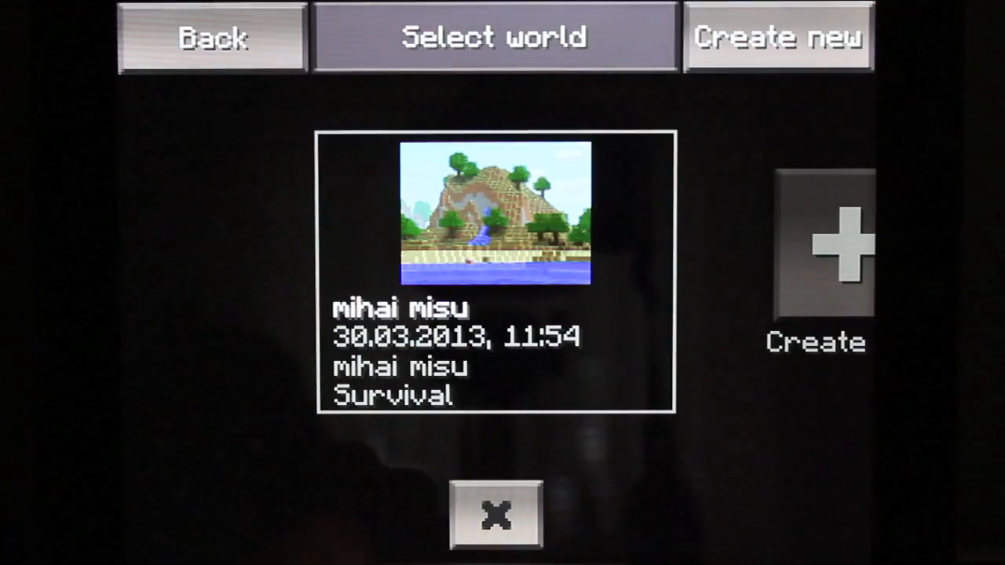
left_click(495, 275)
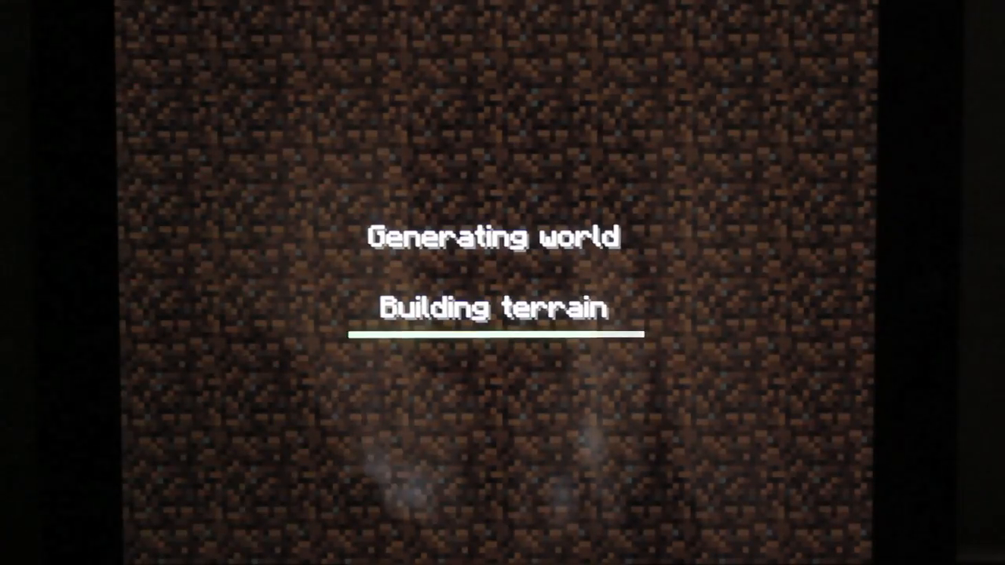